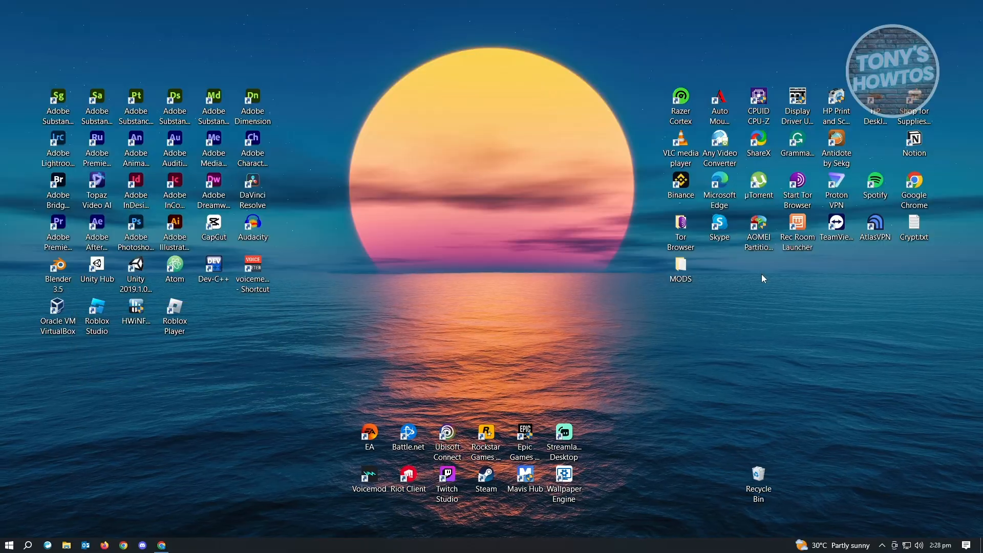
pyautogui.moveTo(596, 306)
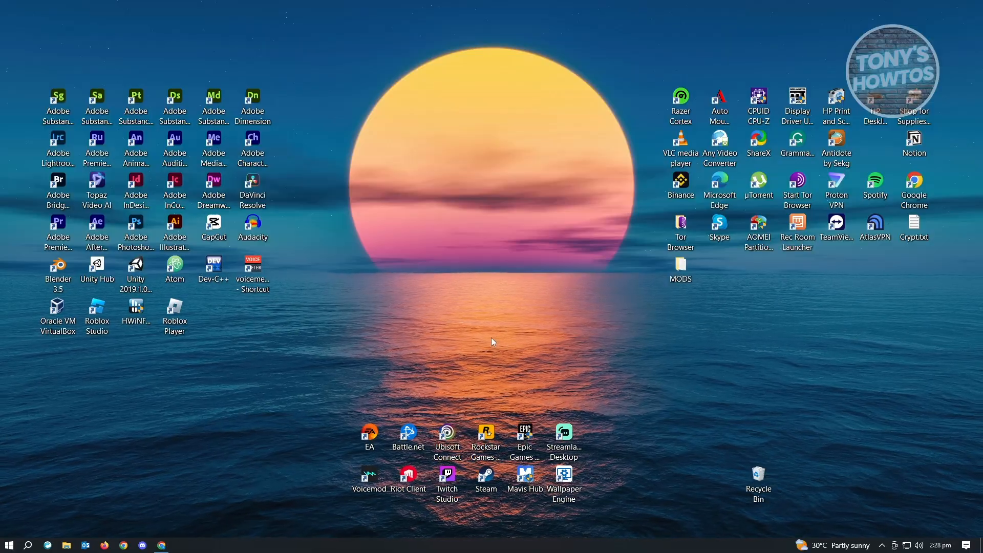
pyautogui.moveTo(439, 365)
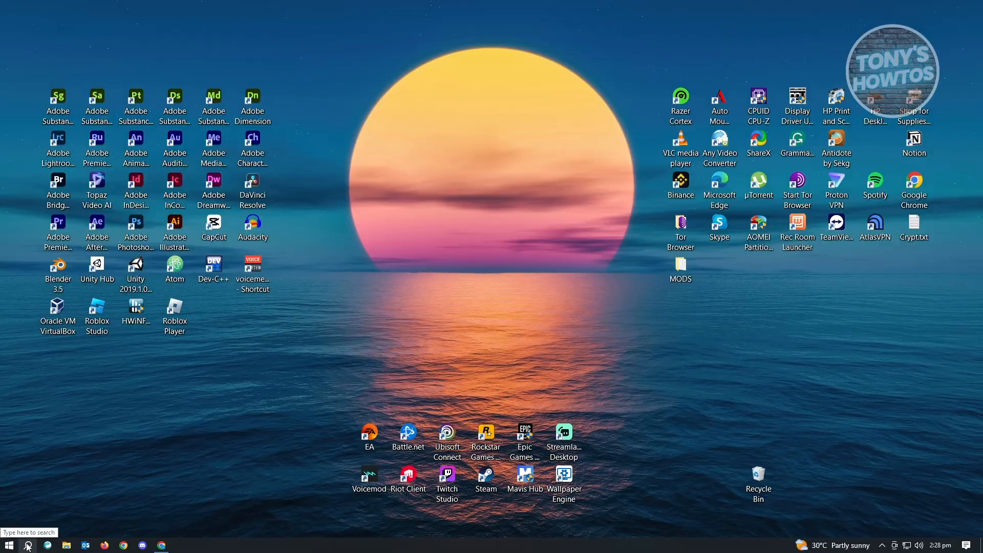
# Search for cmd and run Command Prompt as administrator
pyautogui.click(28, 545)
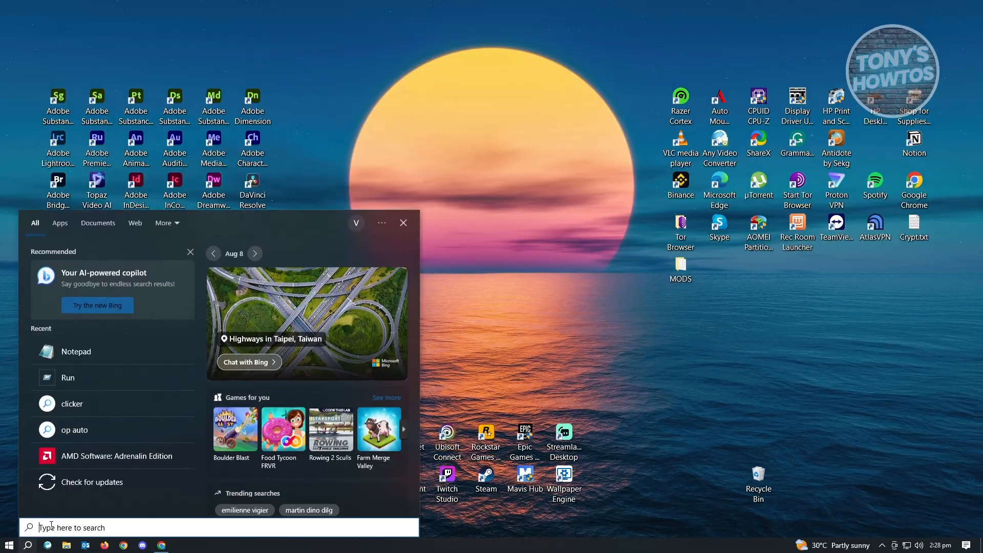
pyautogui.write('cmd')
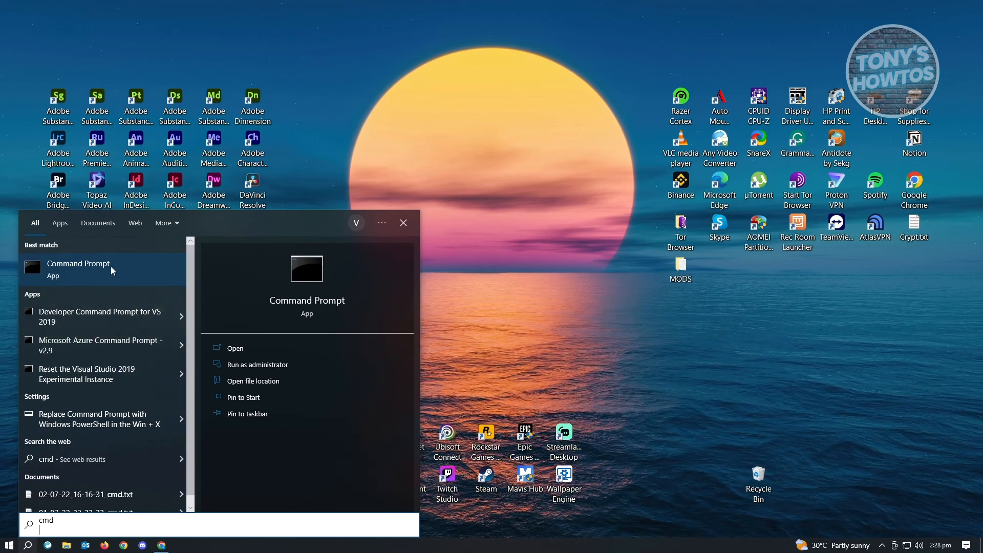
pyautogui.rightClick(78, 268)
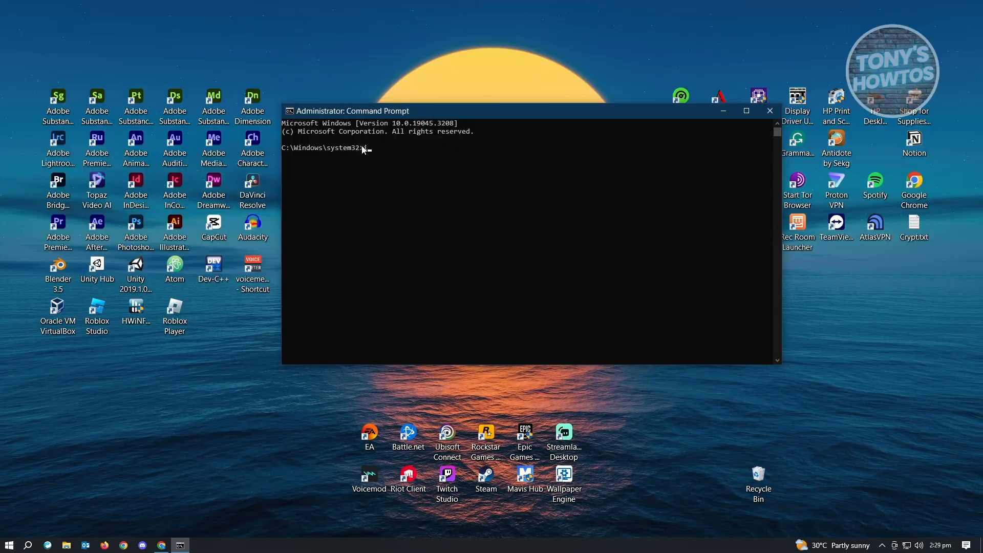
# Run ipconfig /flushdns to clear the DNS resolver cache
pyautogui.write('ipconfig')
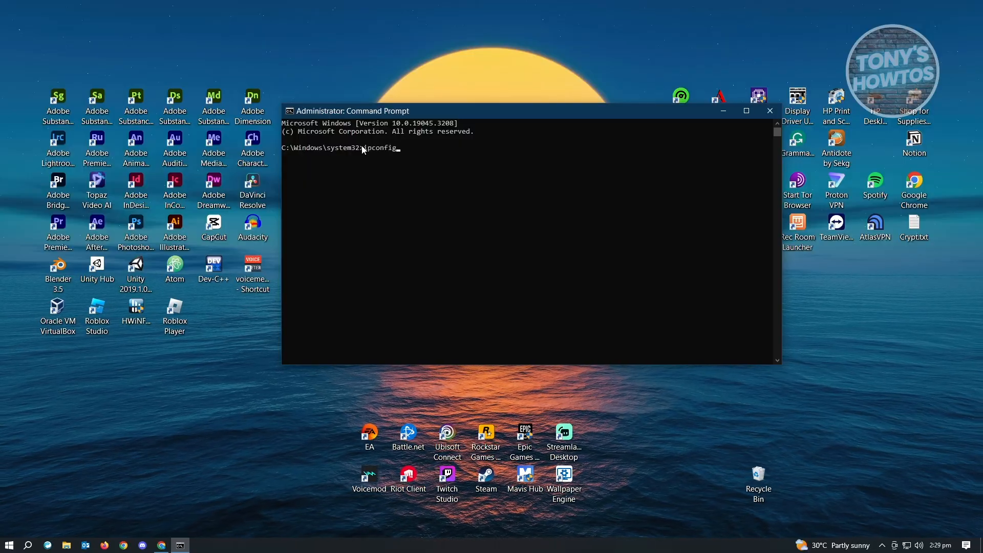
pyautogui.write('/flushd')
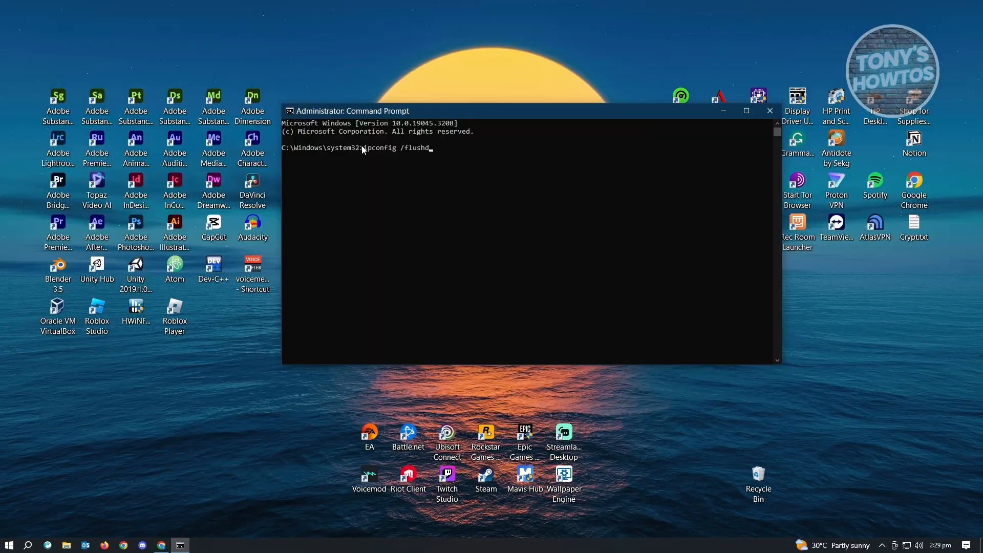
pyautogui.press('Return')
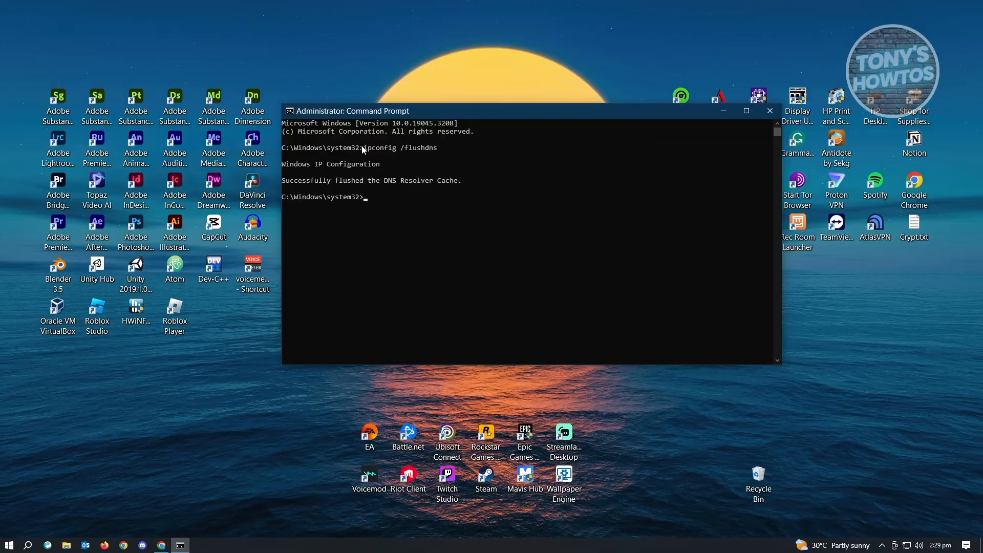
pyautogui.moveTo(396, 207)
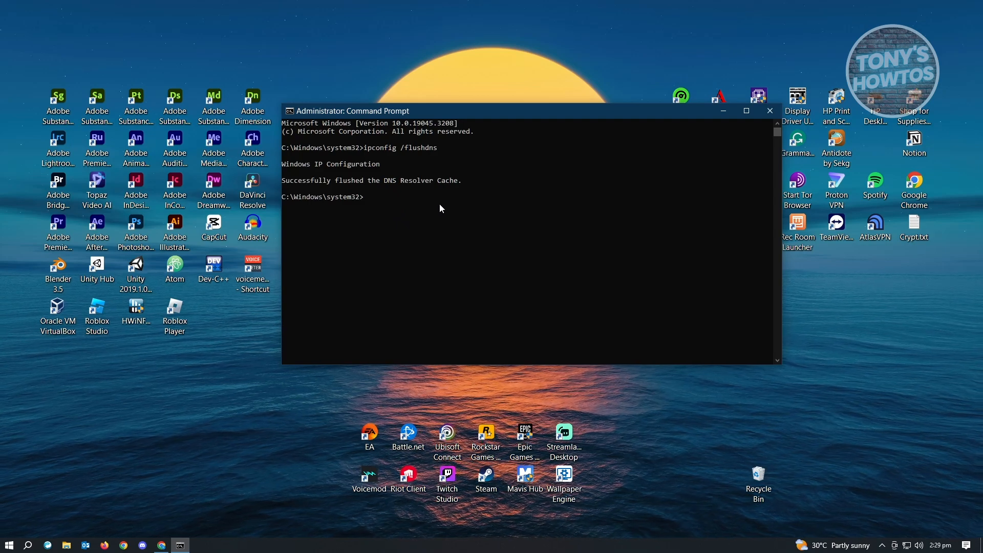
pyautogui.moveTo(472, 229)
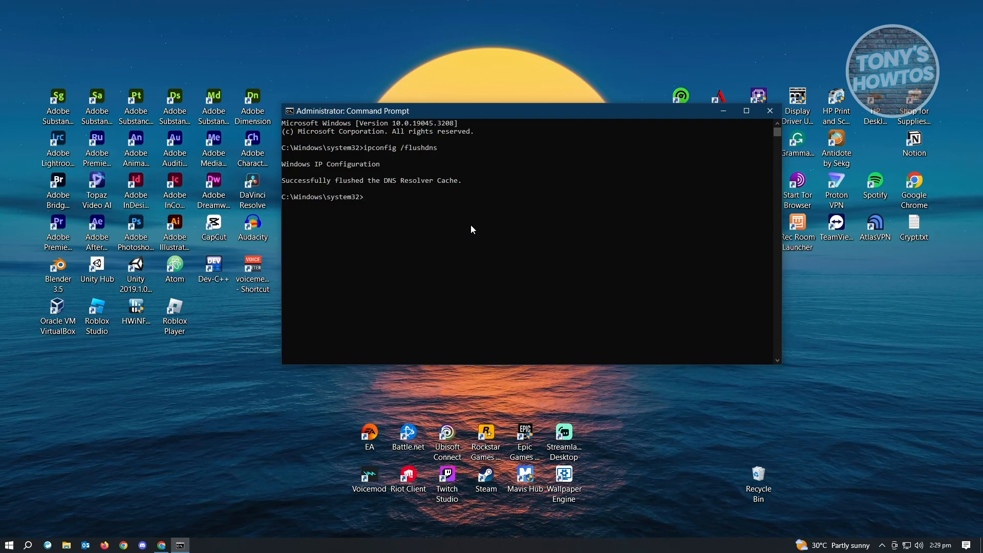
pyautogui.moveTo(594, 125)
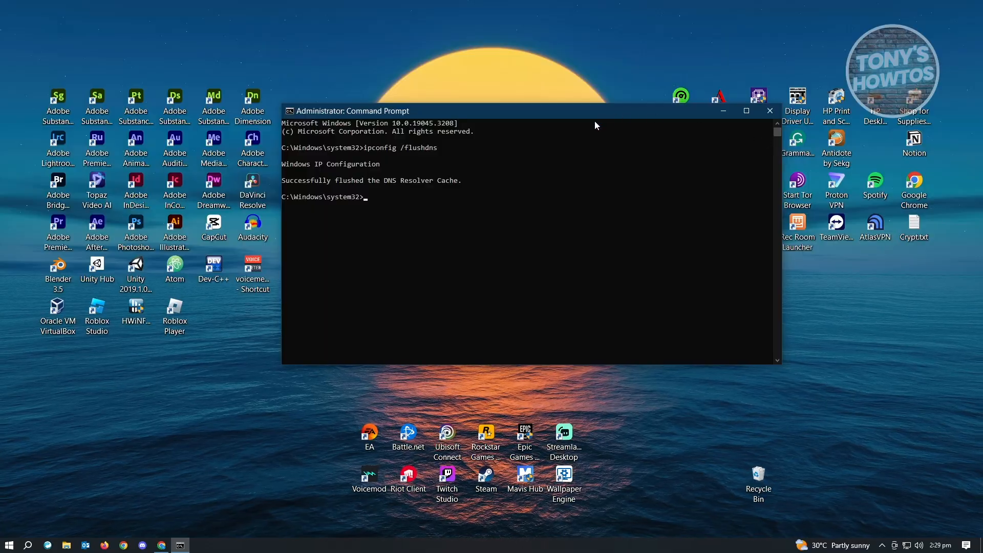
pyautogui.moveTo(532, 118)
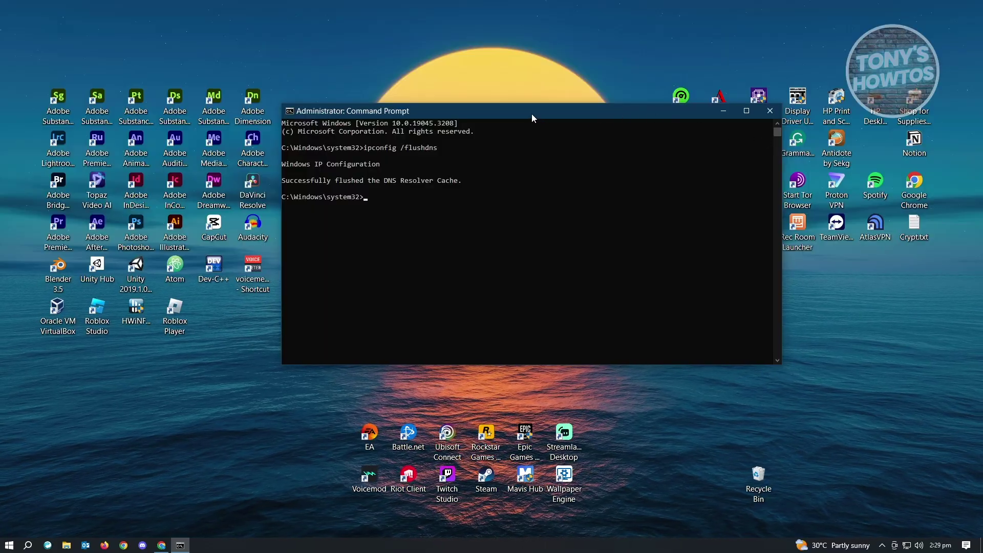
pyautogui.moveTo(750, 151)
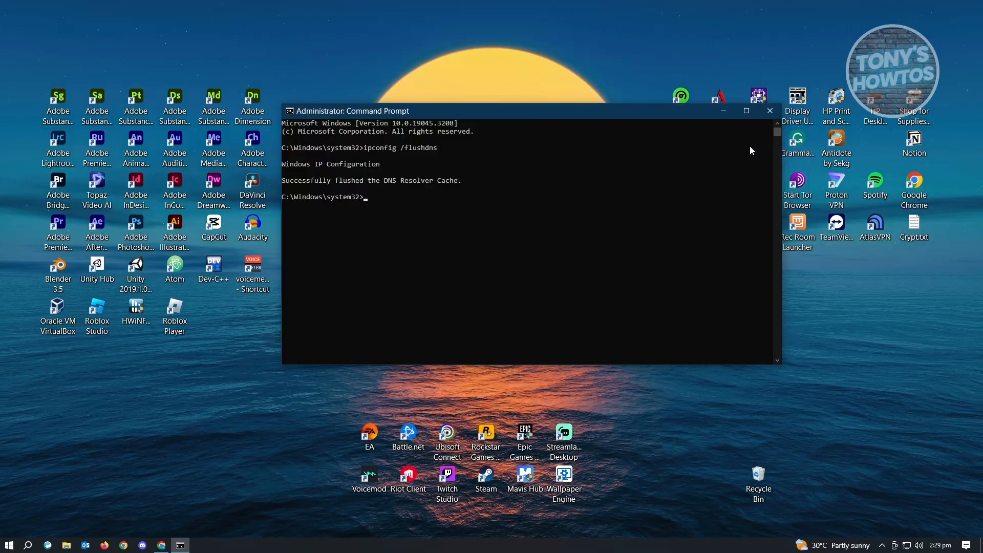
pyautogui.moveTo(686, 132)
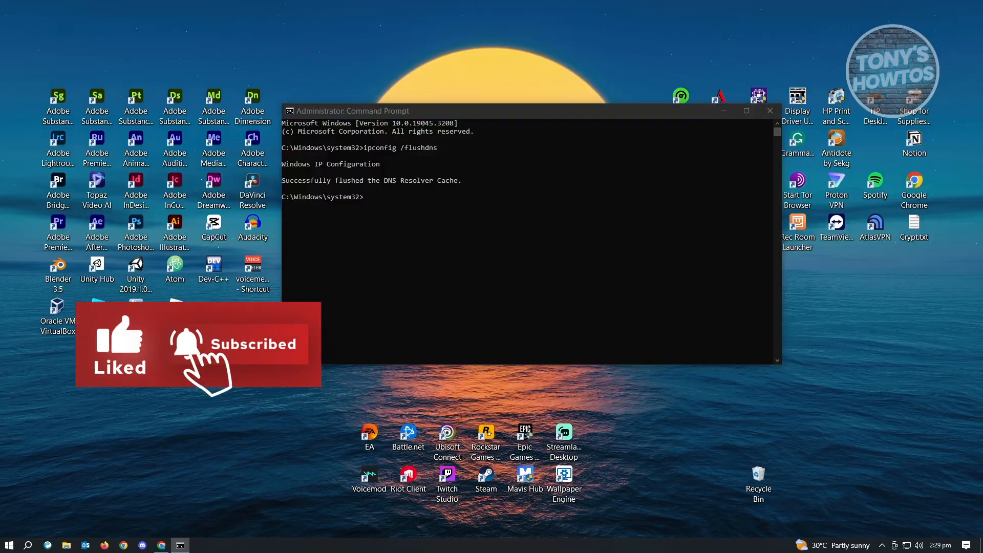
pyautogui.click(769, 111)
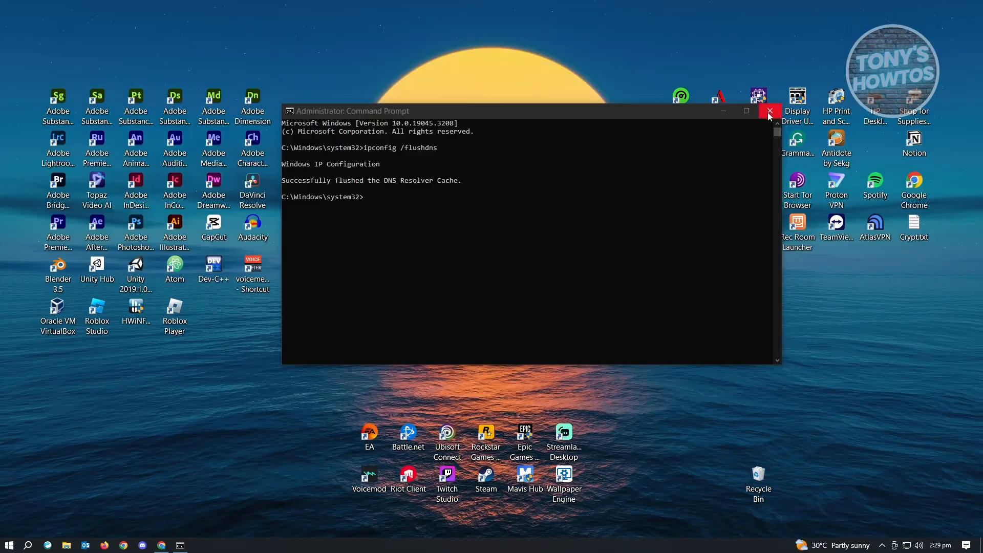
# Close Command Prompt and pick sysdm.cpl from the Run dialog's history list
pyautogui.click(770, 111)
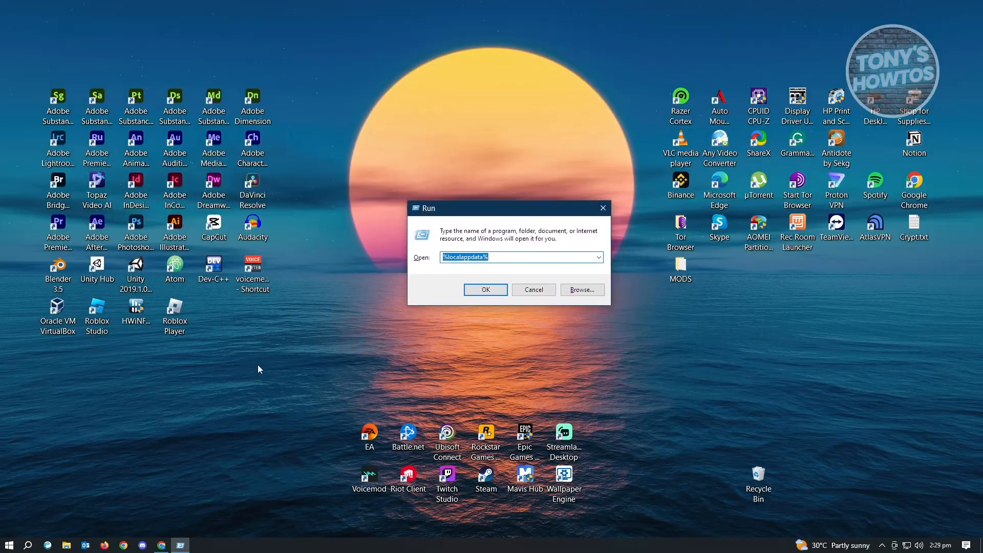
pyautogui.moveTo(379, 332)
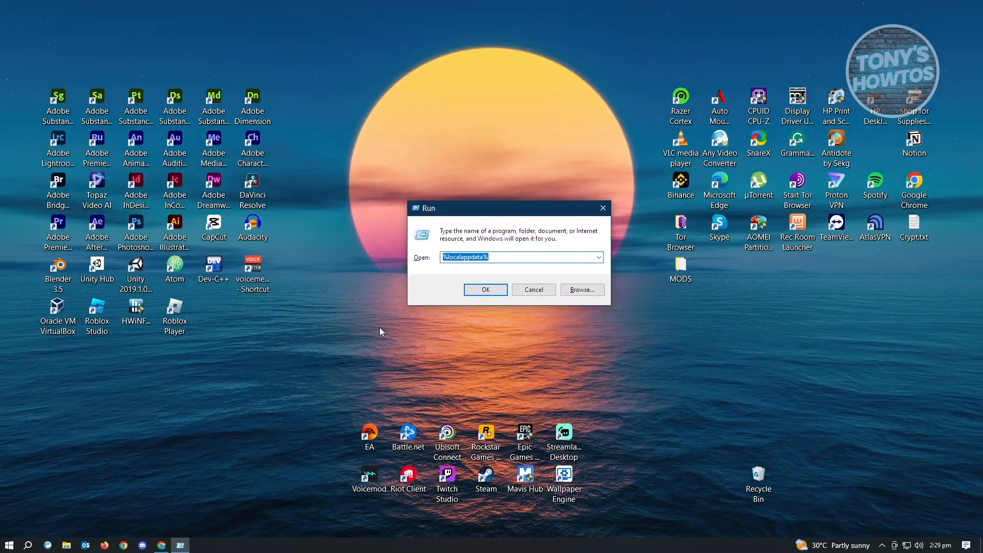
pyautogui.moveTo(443, 461)
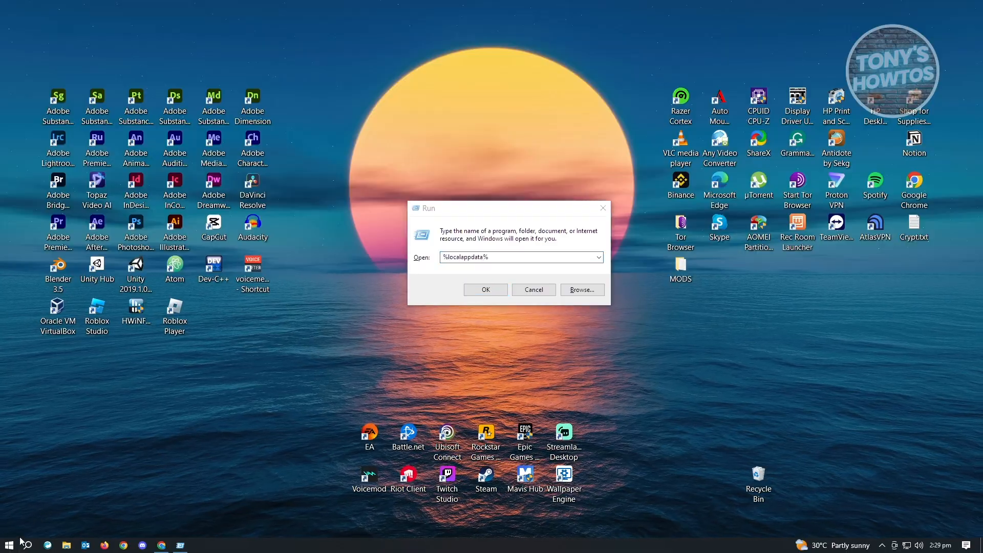
pyautogui.click(8, 544)
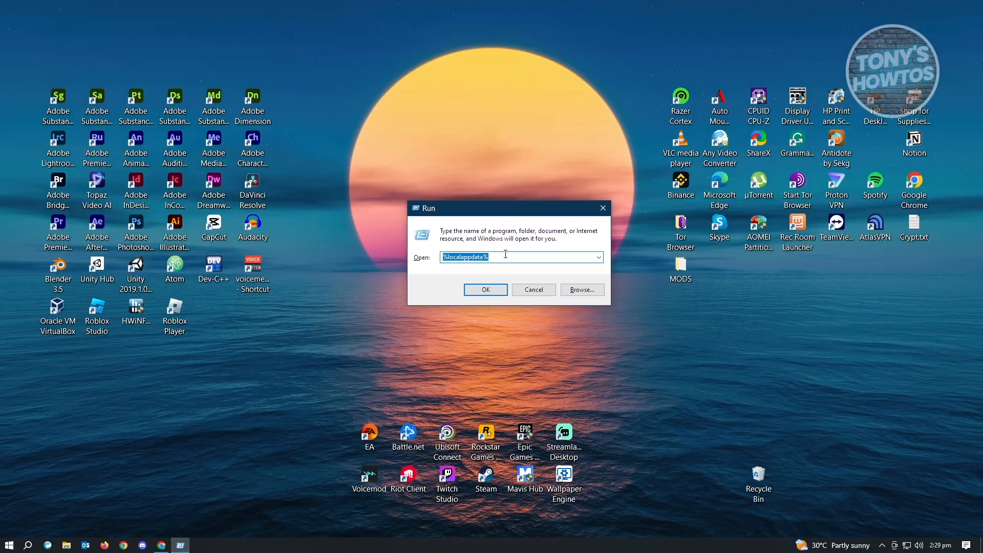
pyautogui.click(597, 256)
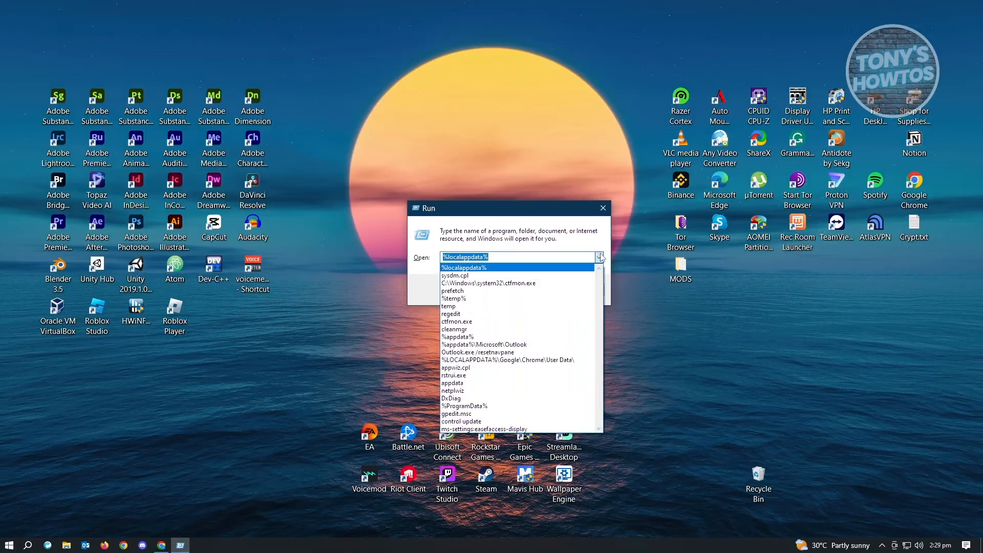
pyautogui.click(454, 275)
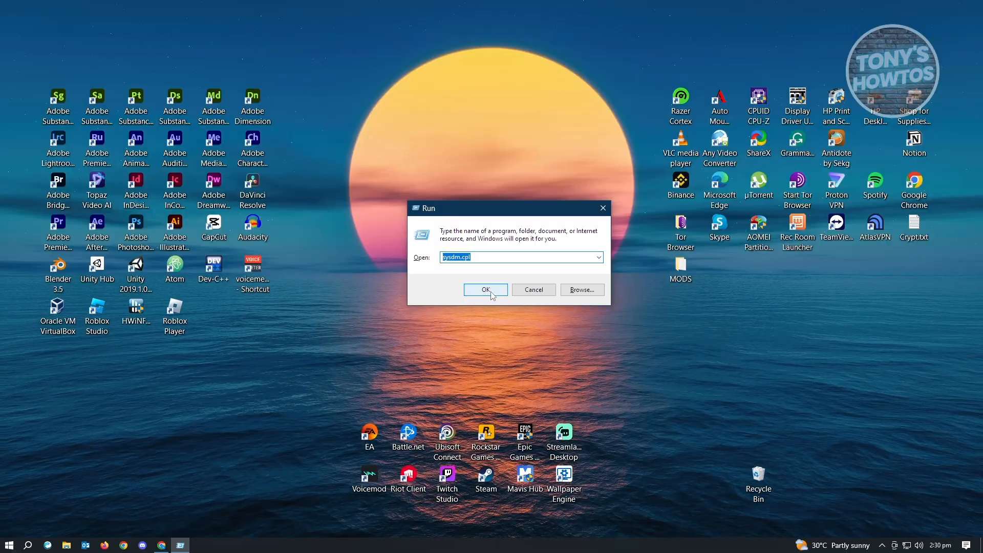
# Launch sysdm.cpl and show the Advanced tab of System Properties
pyautogui.click(486, 290)
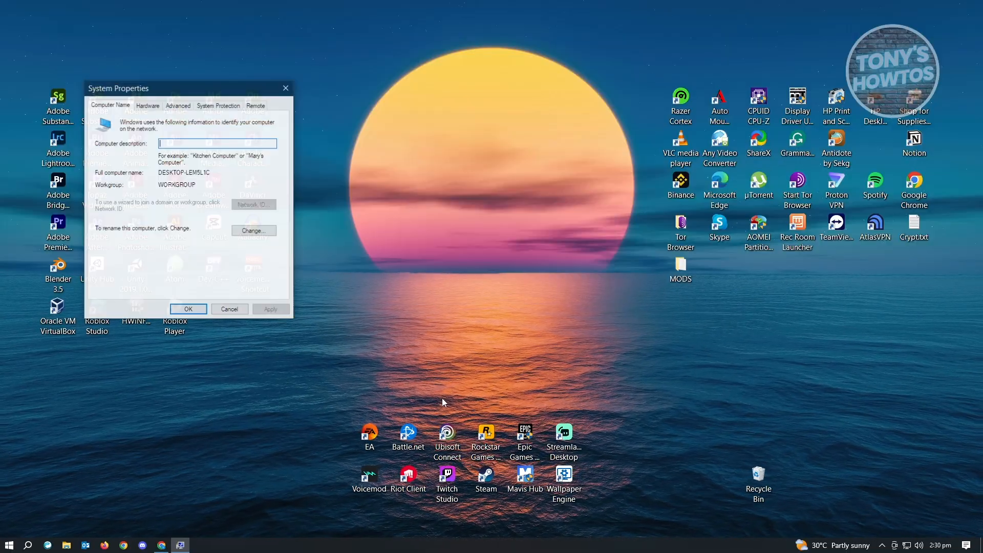
pyautogui.moveTo(119, 88); pyautogui.dragTo(339, 121)
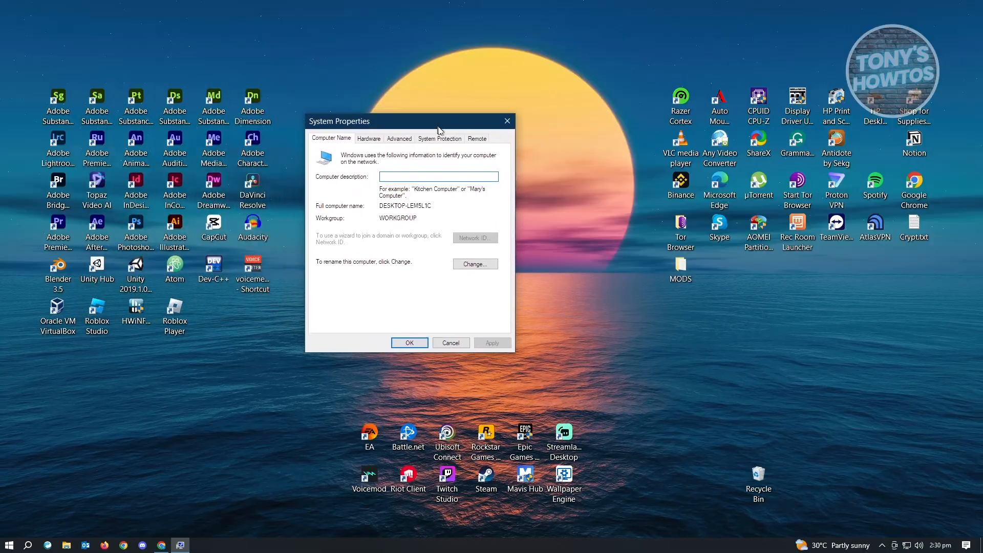
pyautogui.click(399, 139)
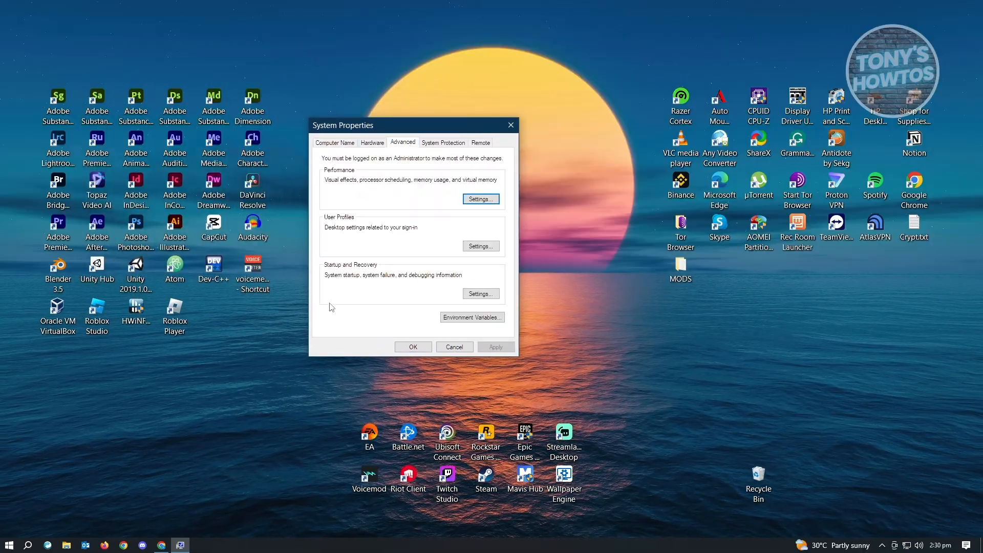
pyautogui.moveTo(471, 280)
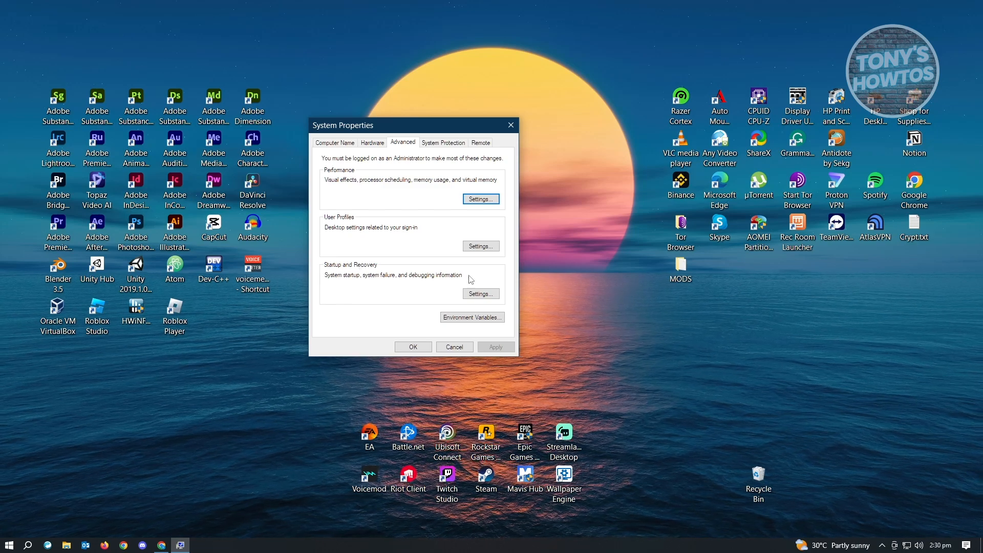
# Set Startup and Recovery to write a complete memory dump and accept the restart notice
pyautogui.click(480, 294)
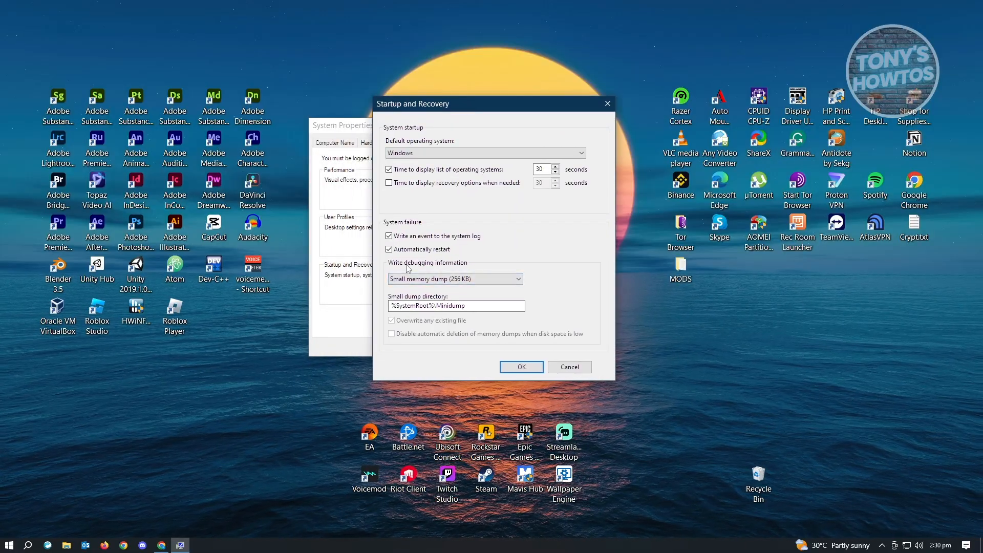
pyautogui.moveTo(459, 288)
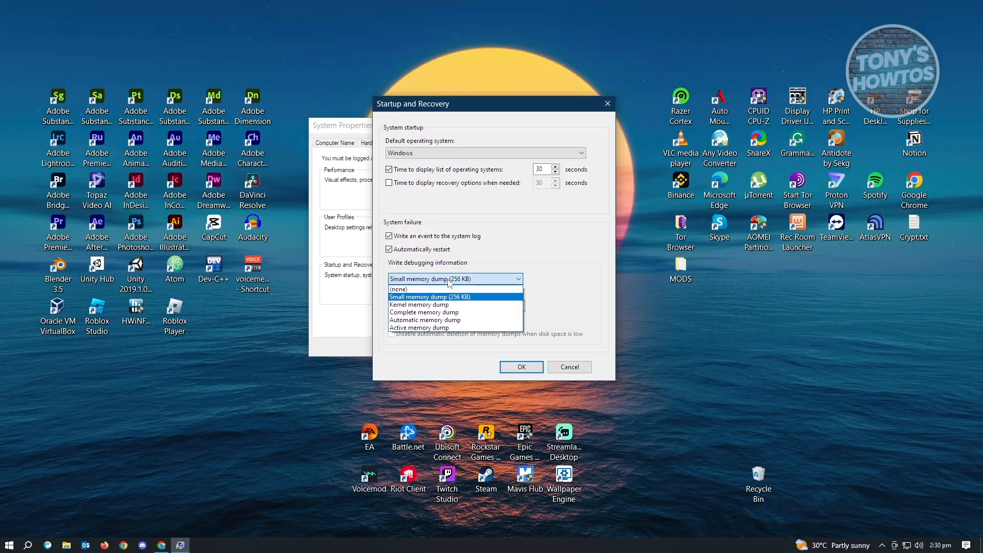
pyautogui.moveTo(424, 311)
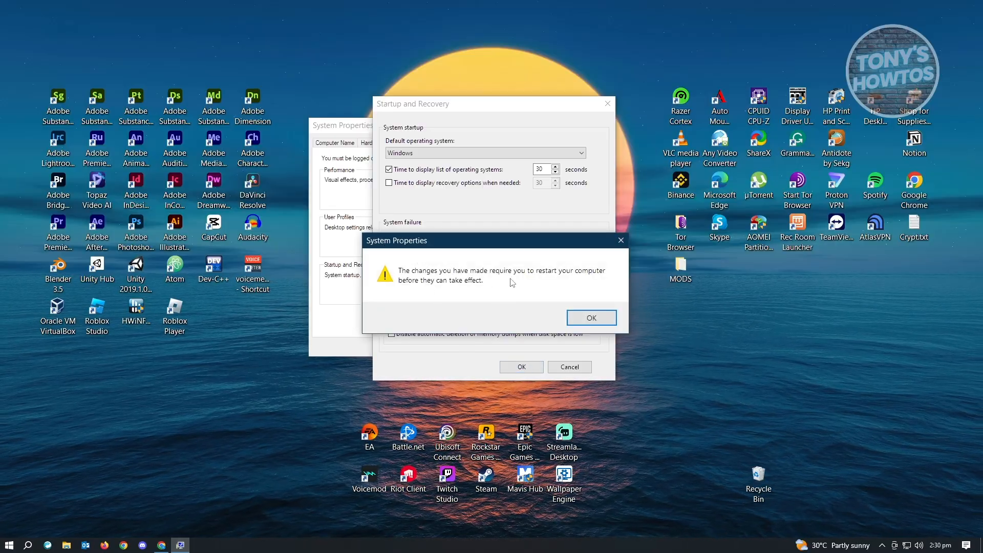
pyautogui.moveTo(596, 283)
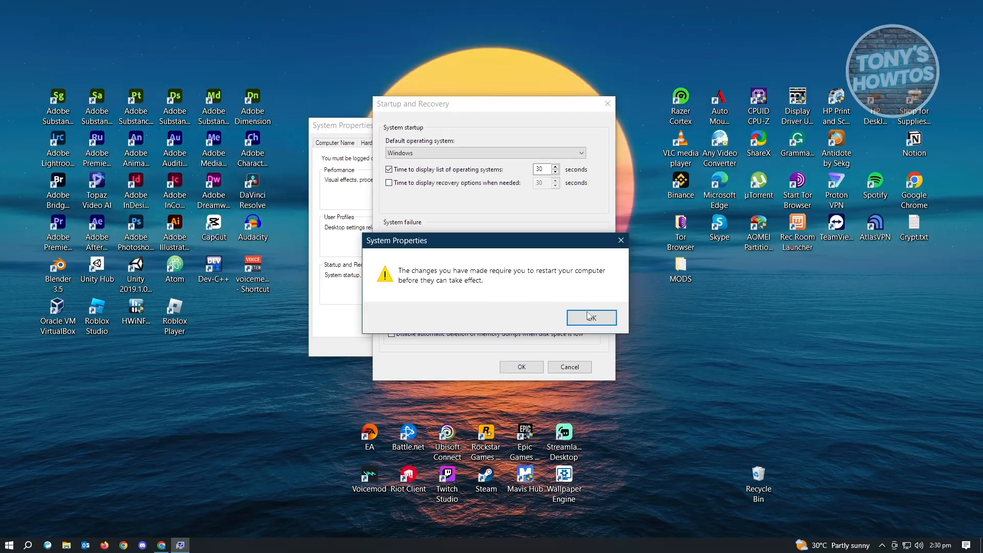
pyautogui.click(590, 318)
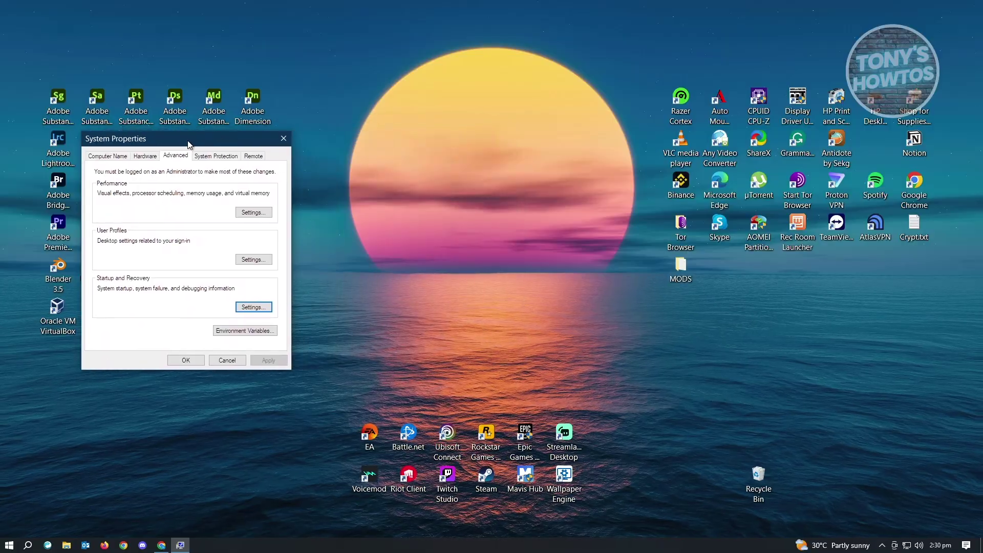
# Move System Properties aside and close it keeping the changes
pyautogui.moveTo(186, 138); pyautogui.dragTo(251, 131)
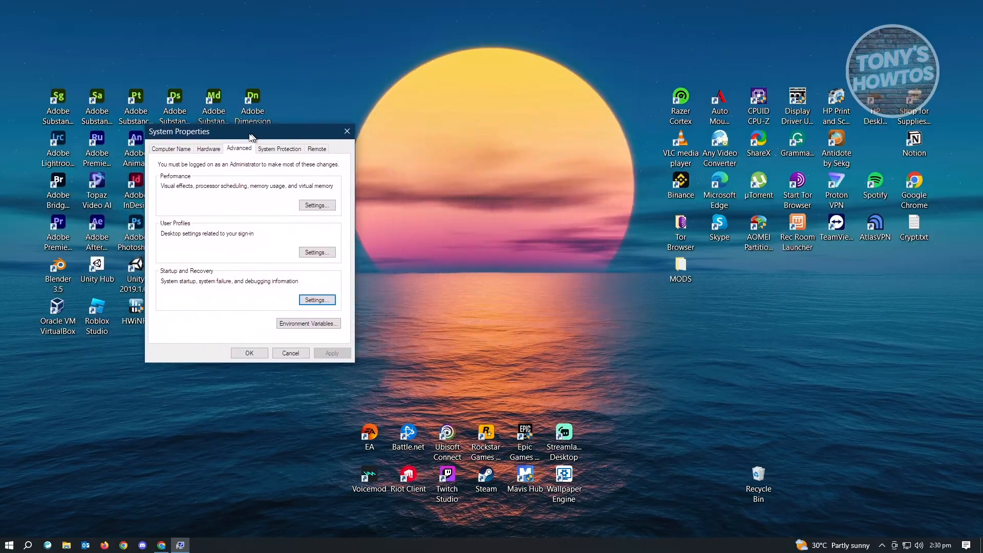
pyautogui.moveTo(219, 132); pyautogui.dragTo(188, 85)
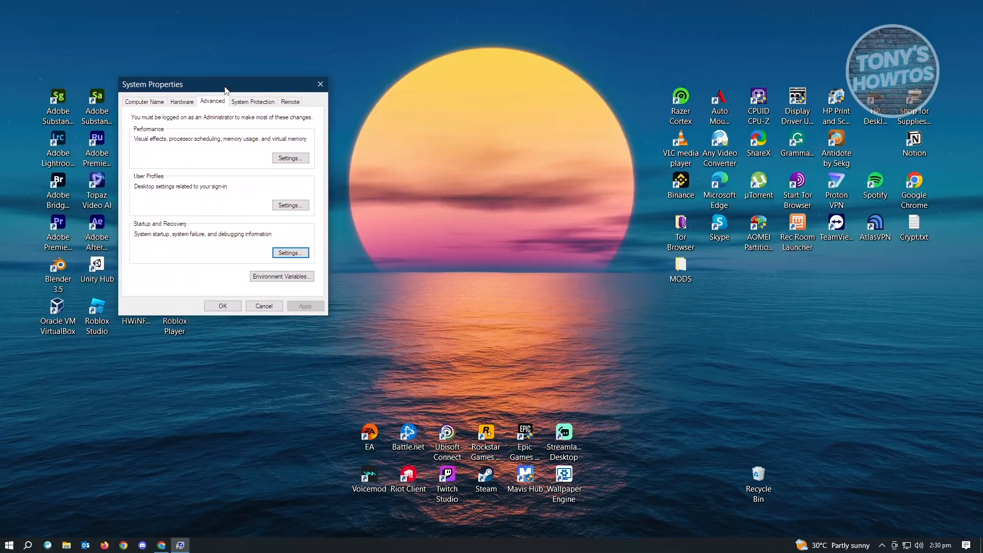
pyautogui.moveTo(183, 69)
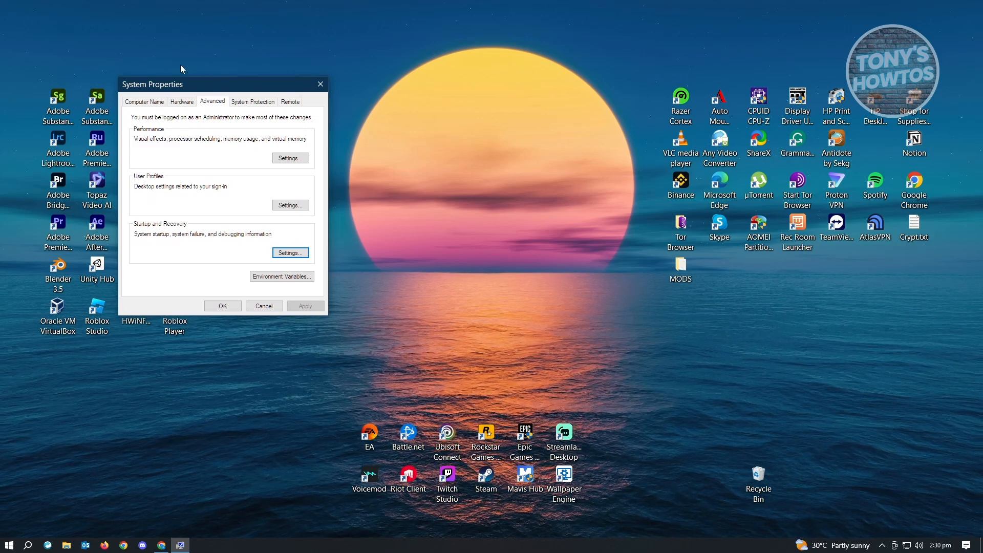
pyautogui.click(9, 543)
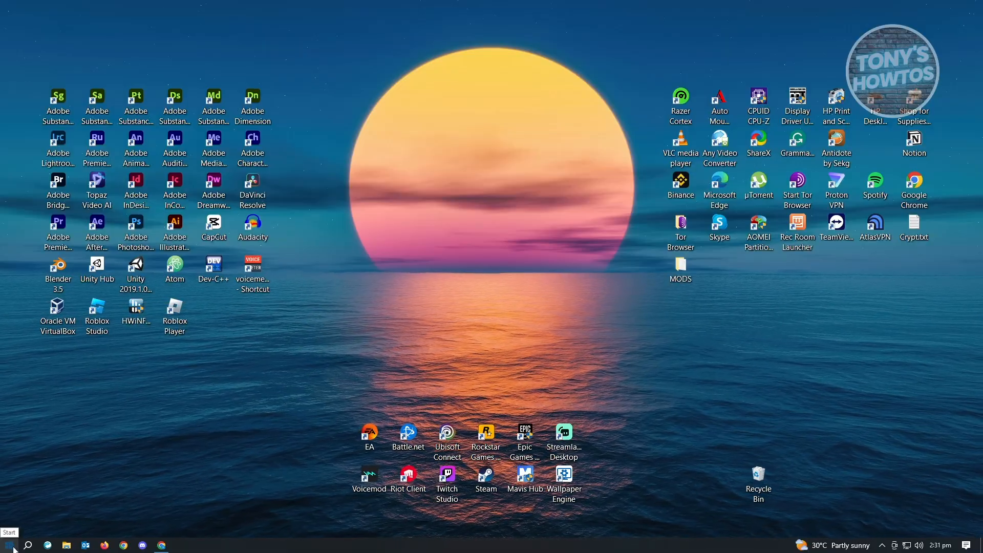
# Run %localappdata% to open the AppData Local folder in File Explorer
pyautogui.press('Win+r')
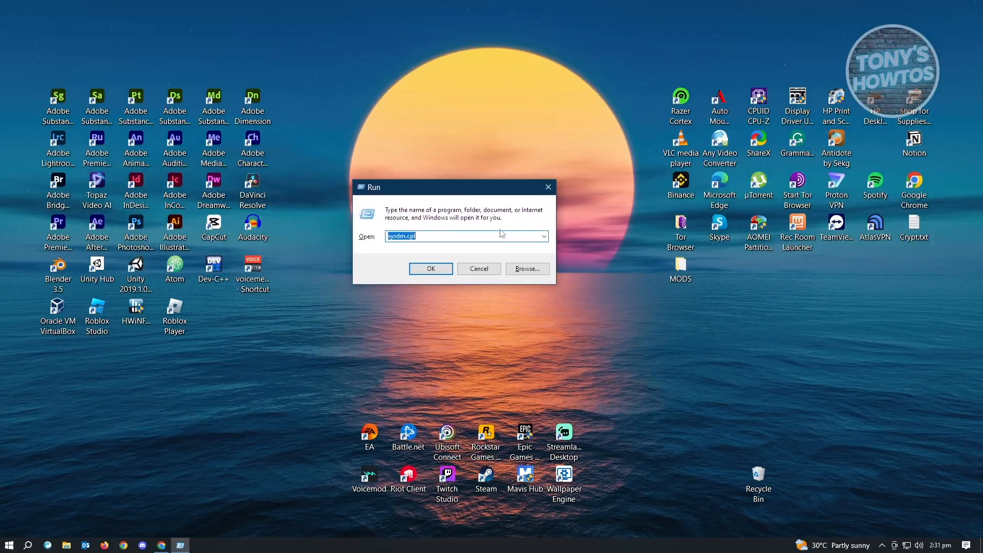
pyautogui.click(542, 236)
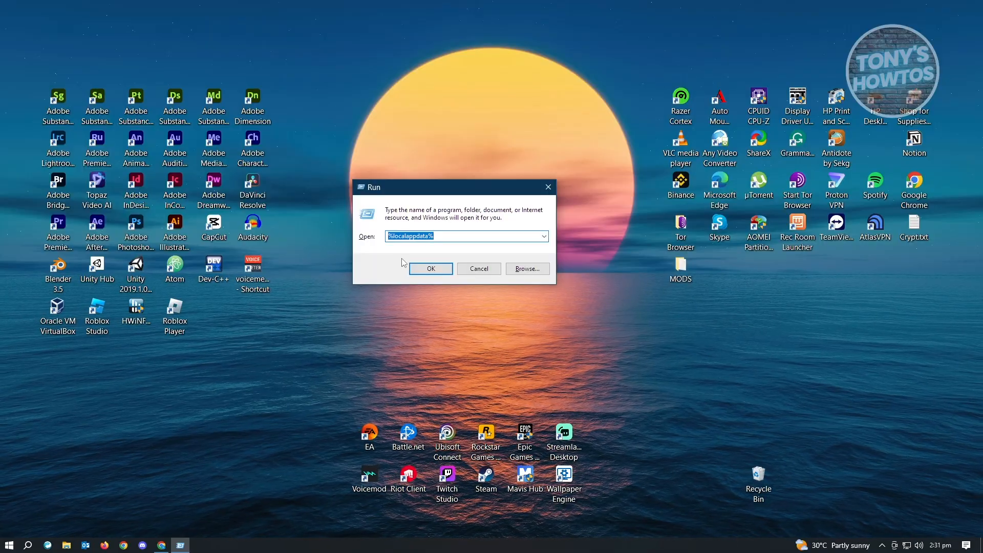
pyautogui.click(430, 268)
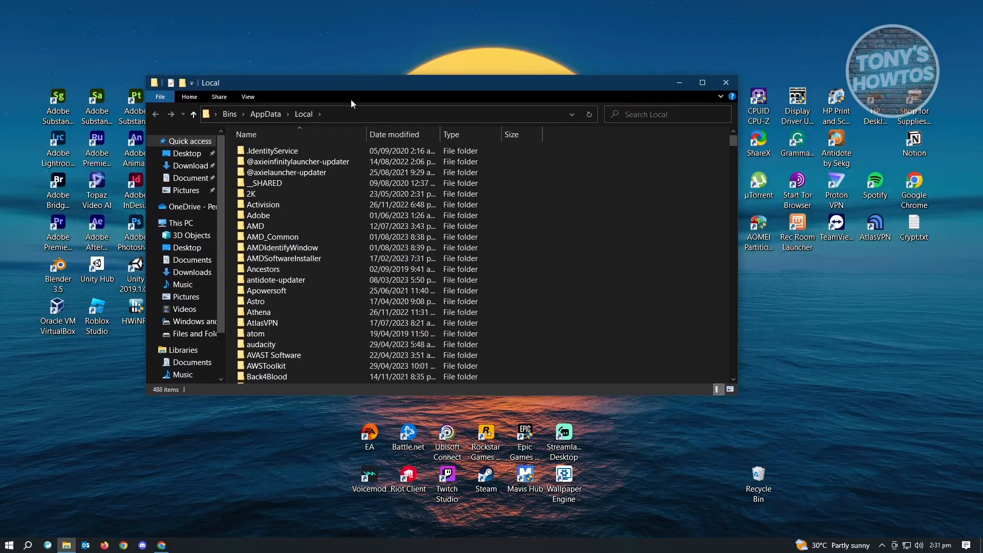
# Locate the Roblox folder in AppData Local and delete it from its context menu
pyautogui.scroll(-3)
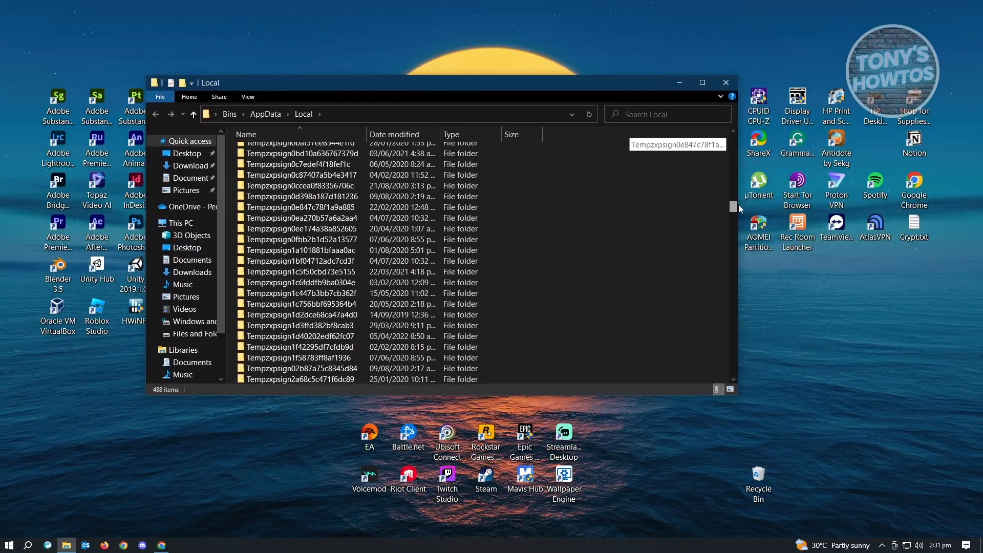
pyautogui.scroll(-3)
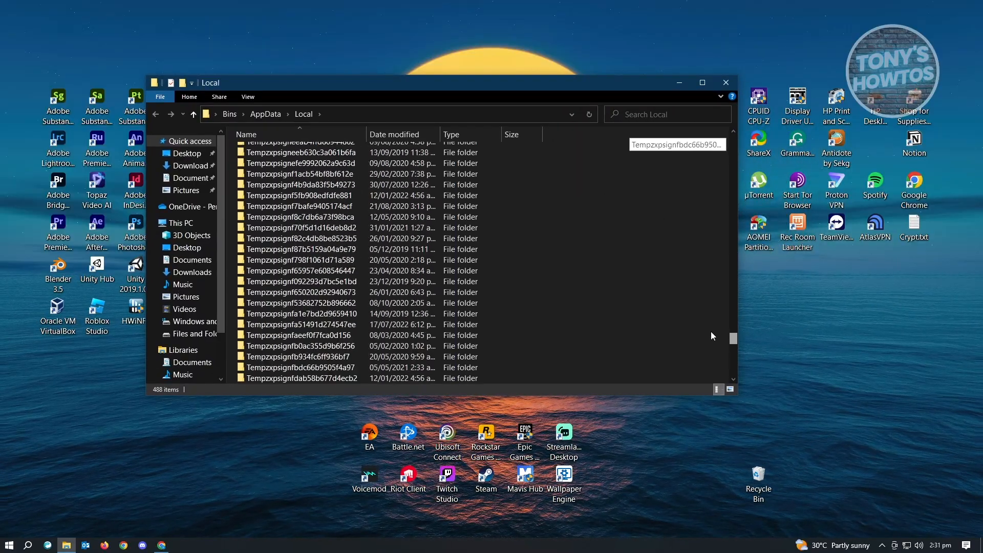
pyautogui.scroll(3)
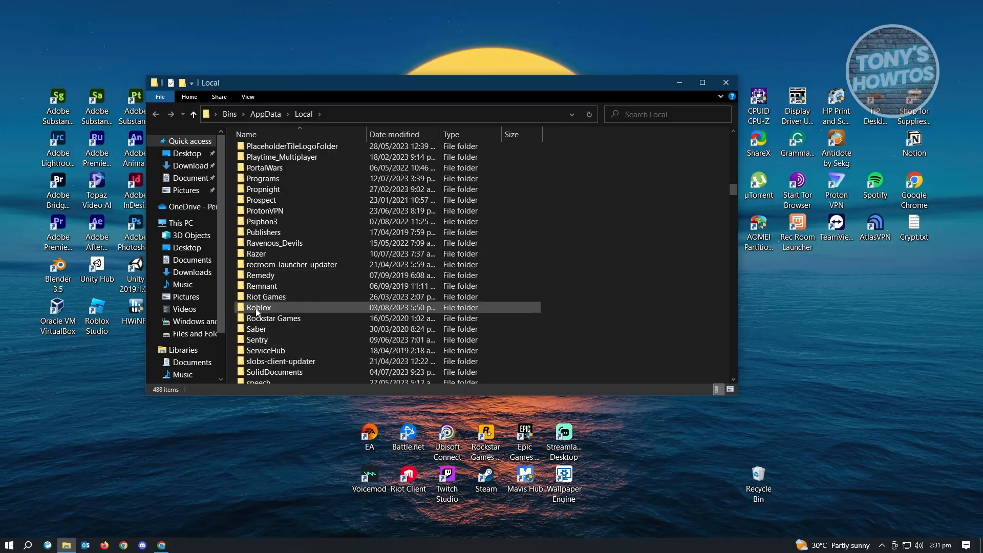
pyautogui.rightClick(260, 307)
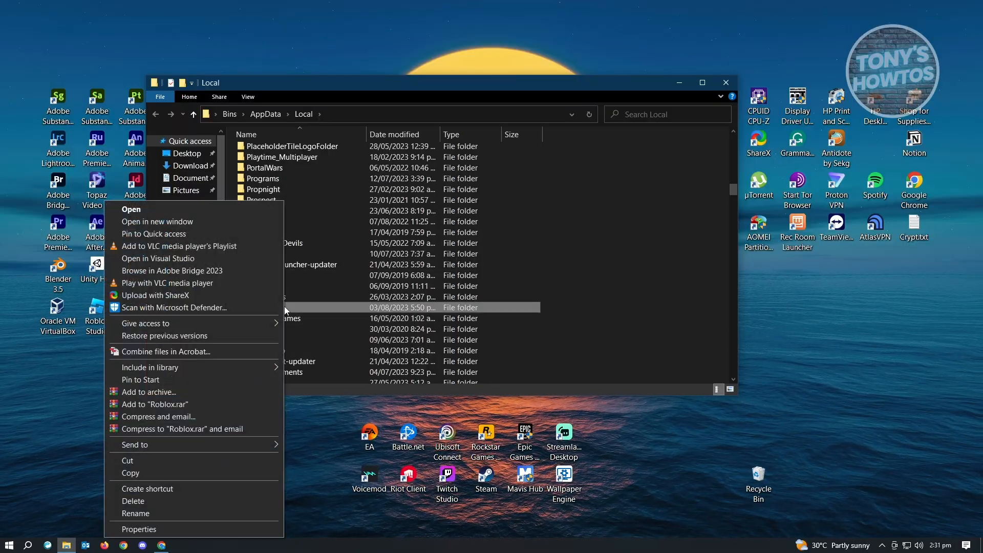
pyautogui.moveTo(183, 501)
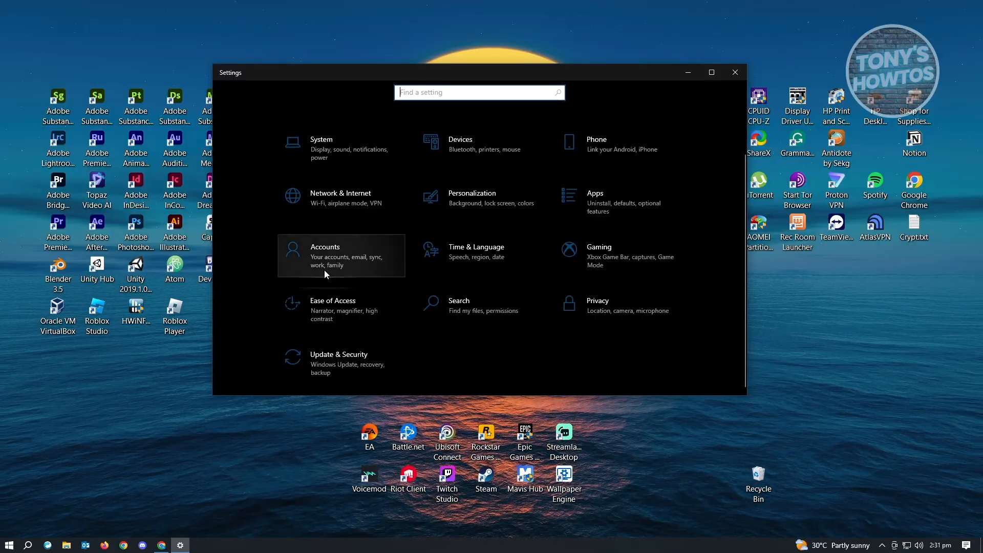
pyautogui.moveTo(636, 389)
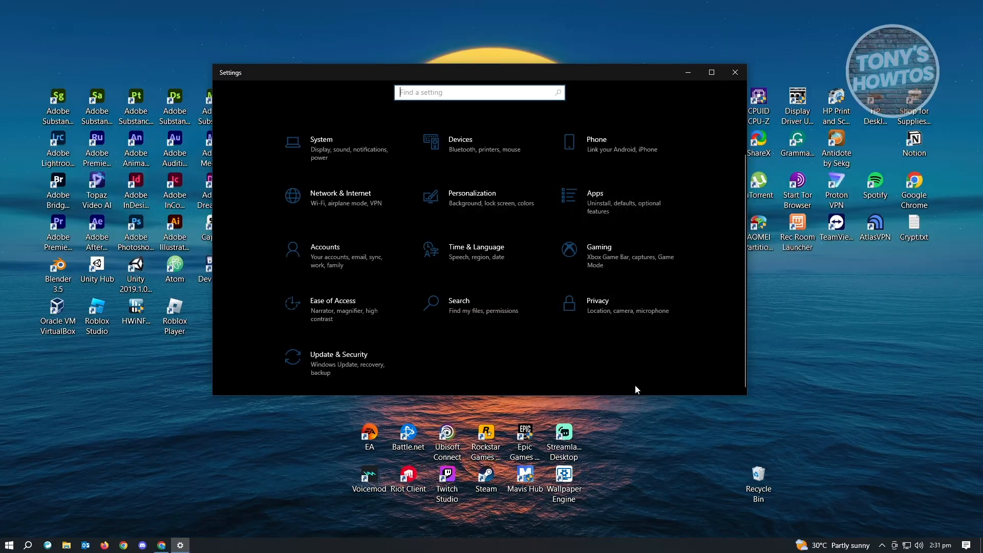
# Find Roblox Player for Bins in Apps & features with its Uninstall option, then close Settings
pyautogui.click(594, 193)
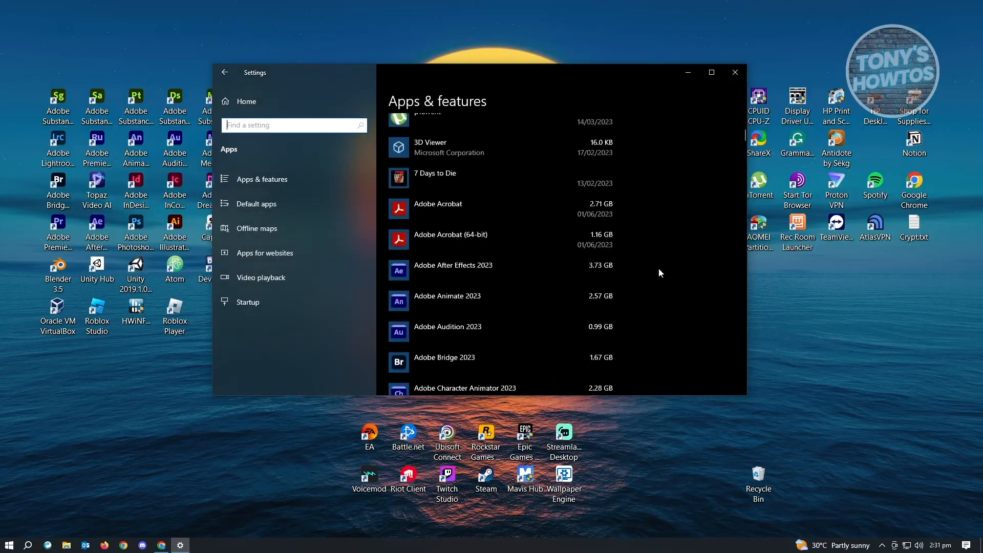
pyautogui.scroll(-3)
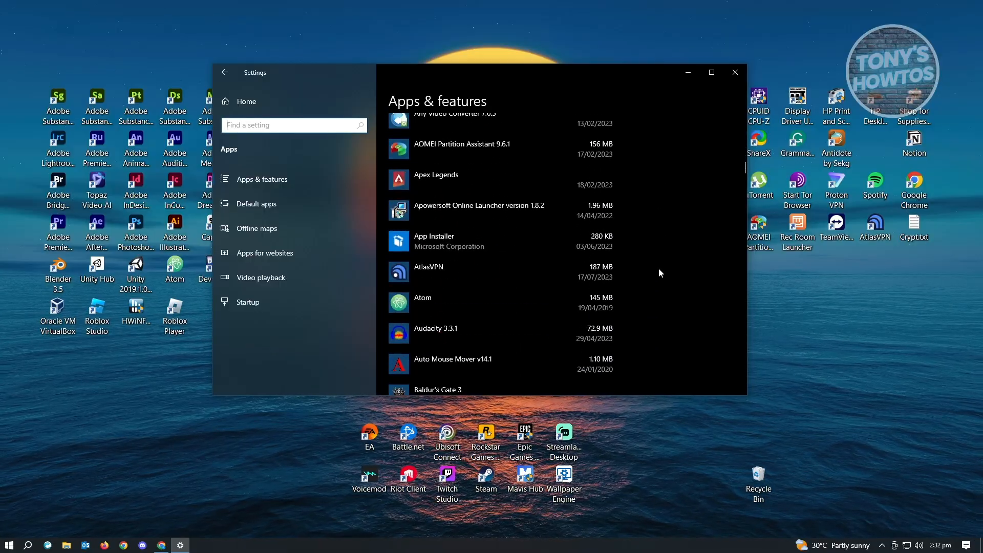
pyautogui.scroll(-3)
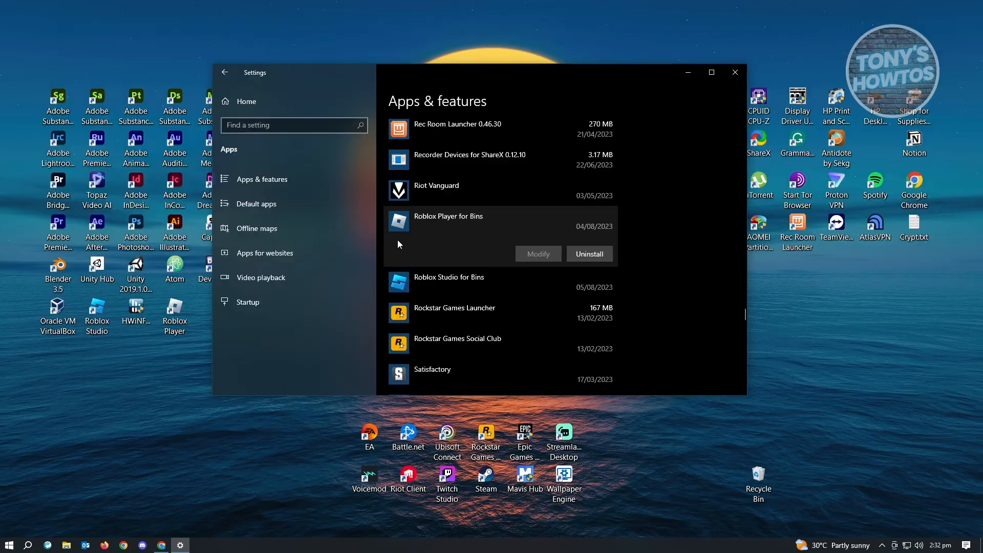
pyautogui.moveTo(734, 71)
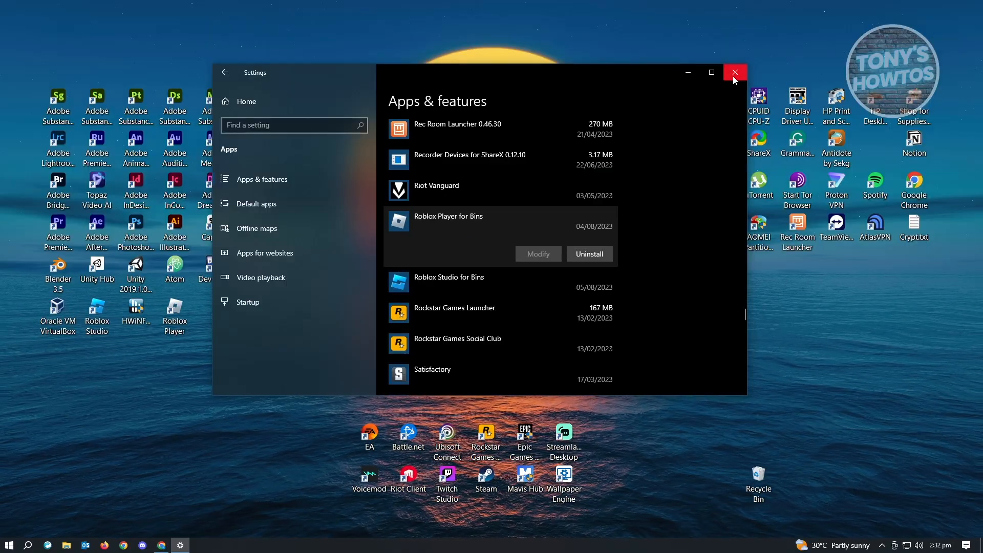
pyautogui.moveTo(734, 71)
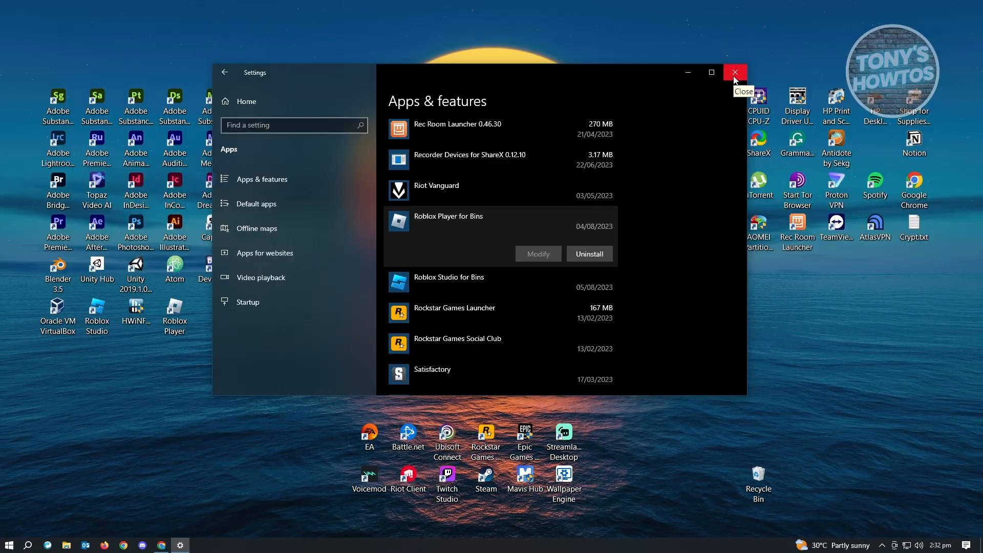
pyautogui.click(734, 72)
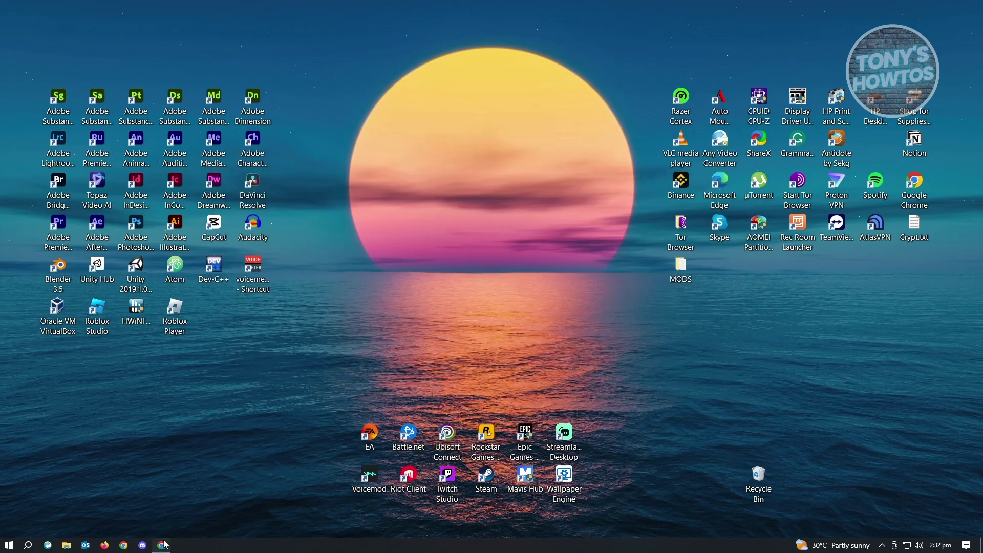
# Bring the browser forward showing the Farm Animals Survival Game Roblox page
pyautogui.click(124, 544)
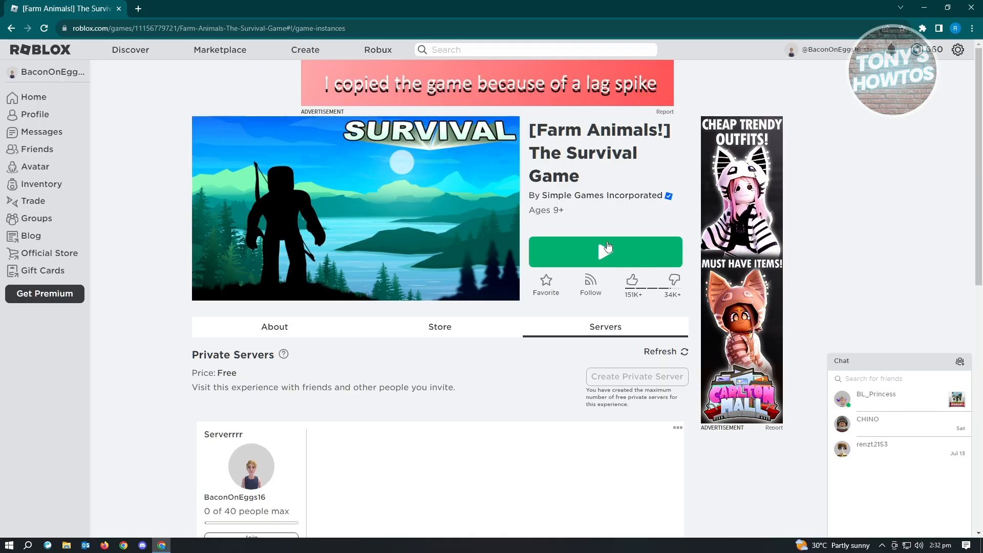
pyautogui.moveTo(608, 248)
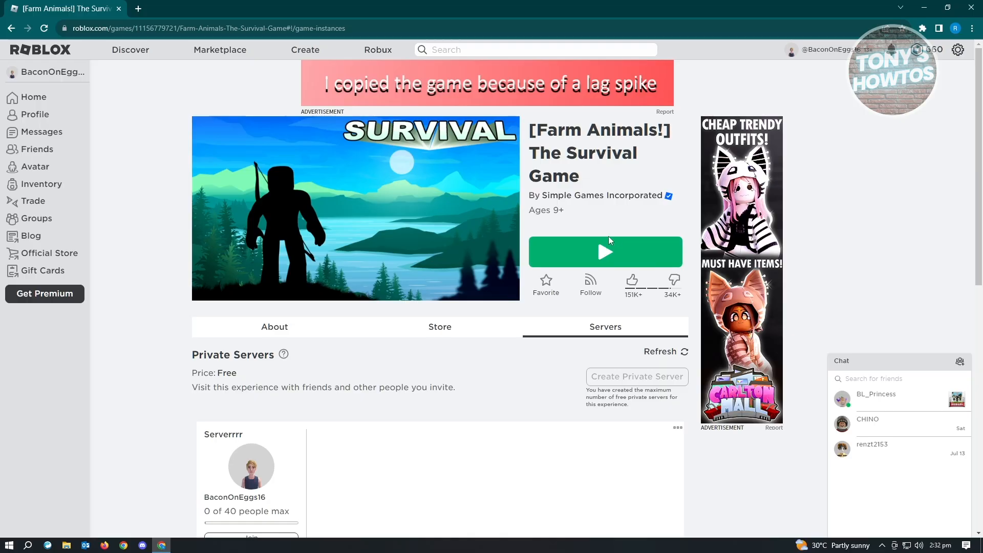
pyautogui.moveTo(606, 247)
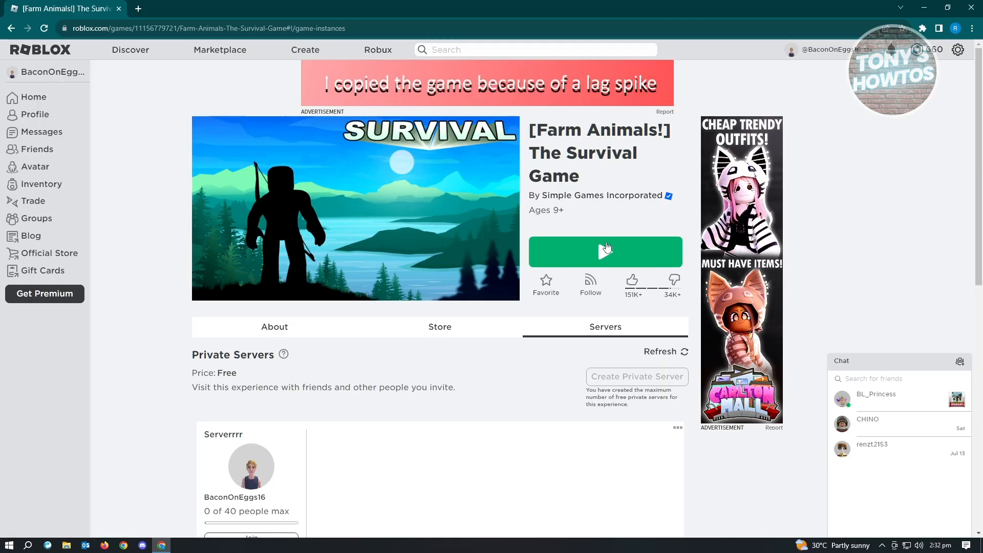